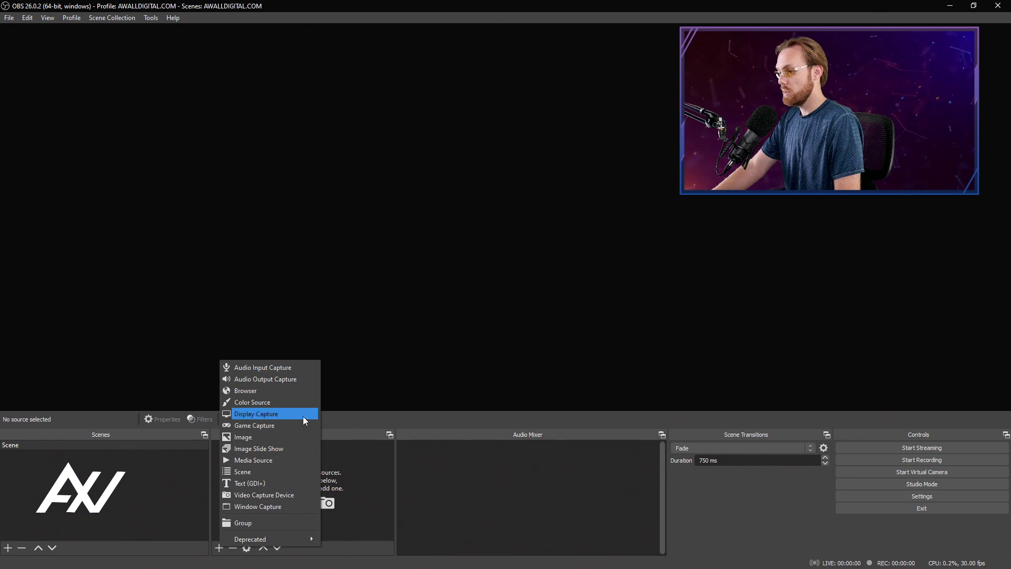
# - Add a Display Capture source named 'Display 2' and move its dialog aside
pyautogui.click(256, 413)
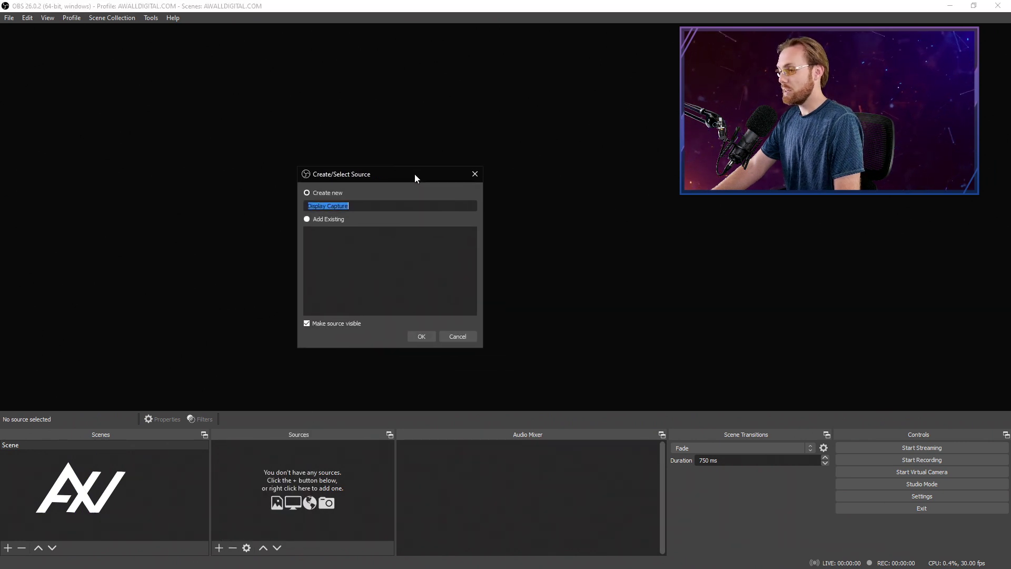
pyautogui.moveTo(416, 175); pyautogui.dragTo(316, 133)
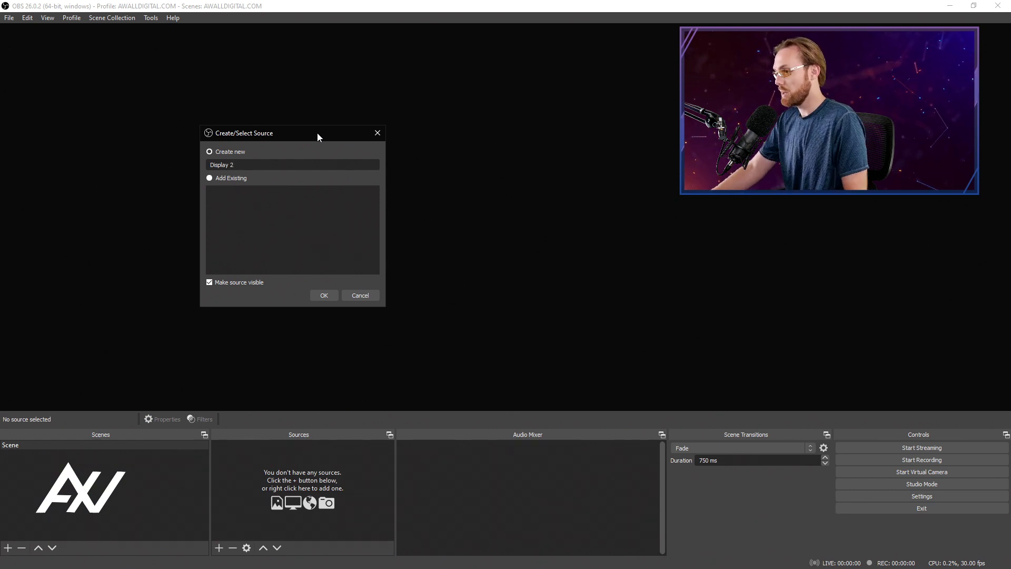
pyautogui.moveTo(328, 254)
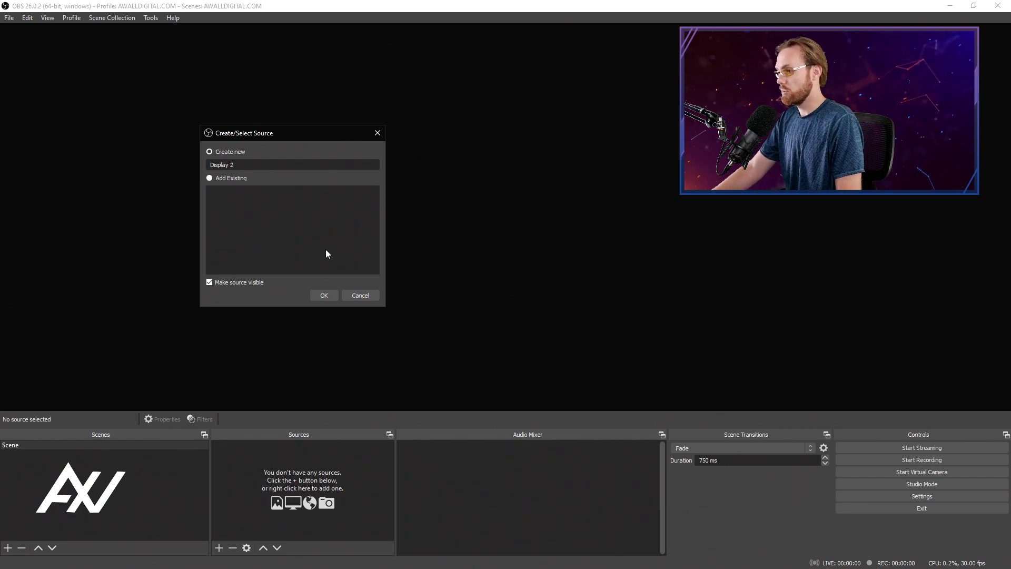
# - Create Display 2 capturing the 1080x1920 vertical monitor and confirm its properties
pyautogui.click(324, 295)
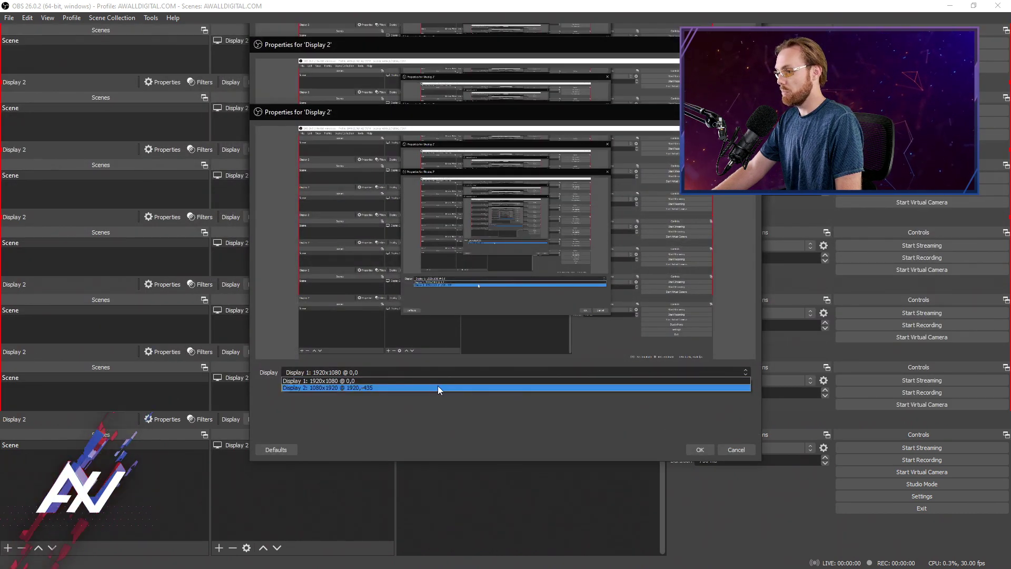
pyautogui.click(326, 387)
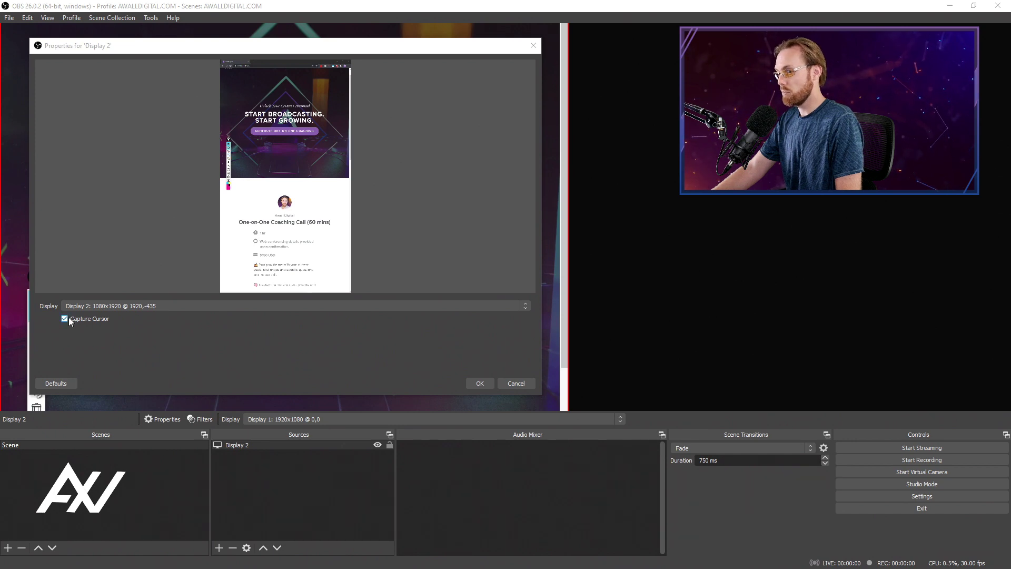
pyautogui.click(480, 383)
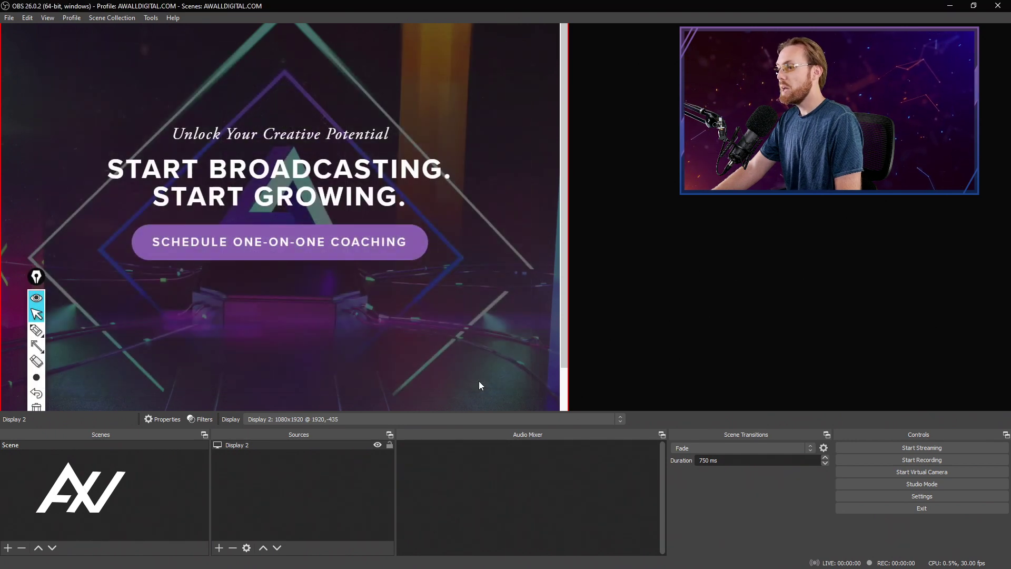
# - Select the Display 2 capture and apply Transform > Fit to screen
pyautogui.click(36, 346)
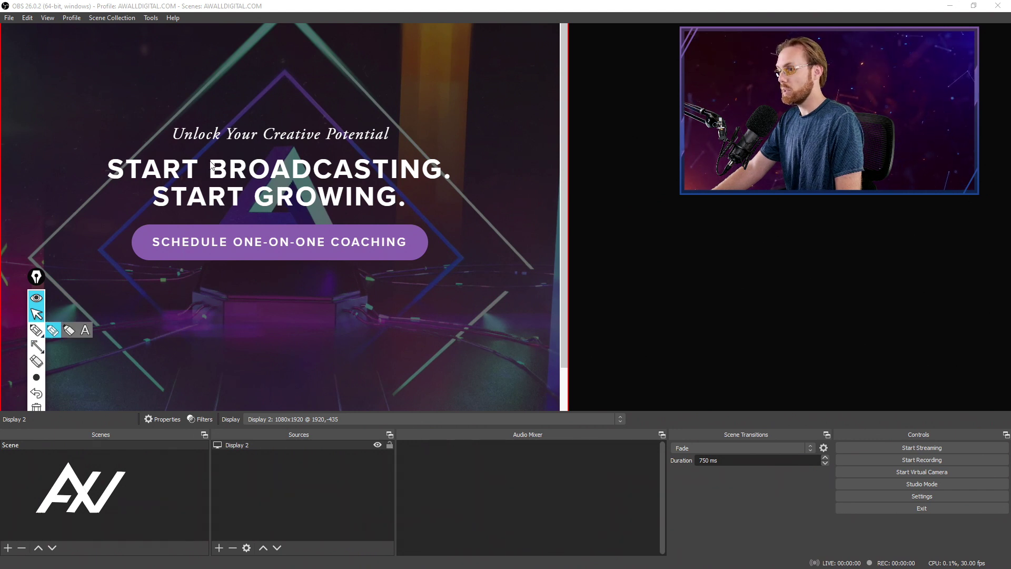
pyautogui.rightClick(212, 166)
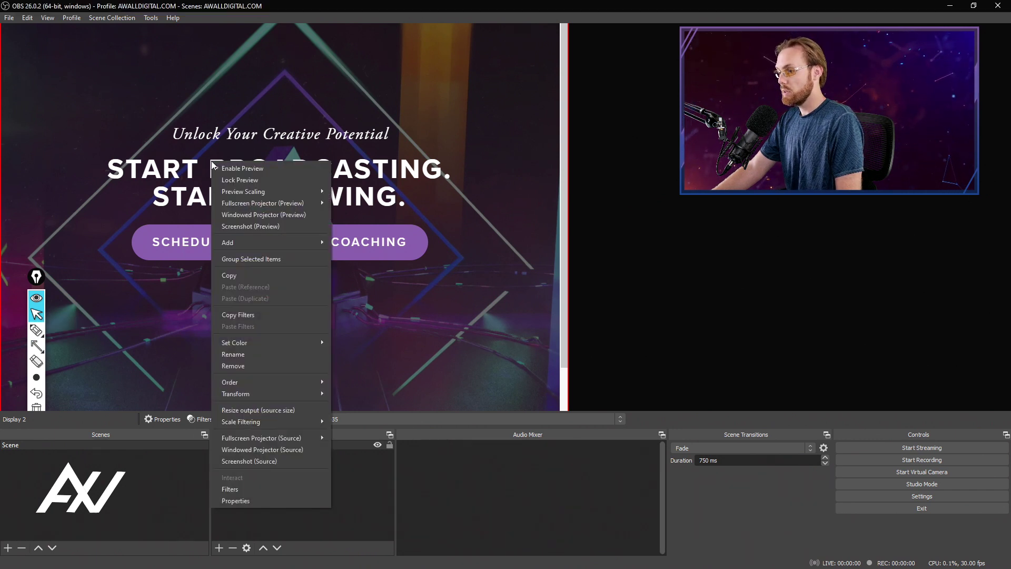
pyautogui.moveTo(235, 393)
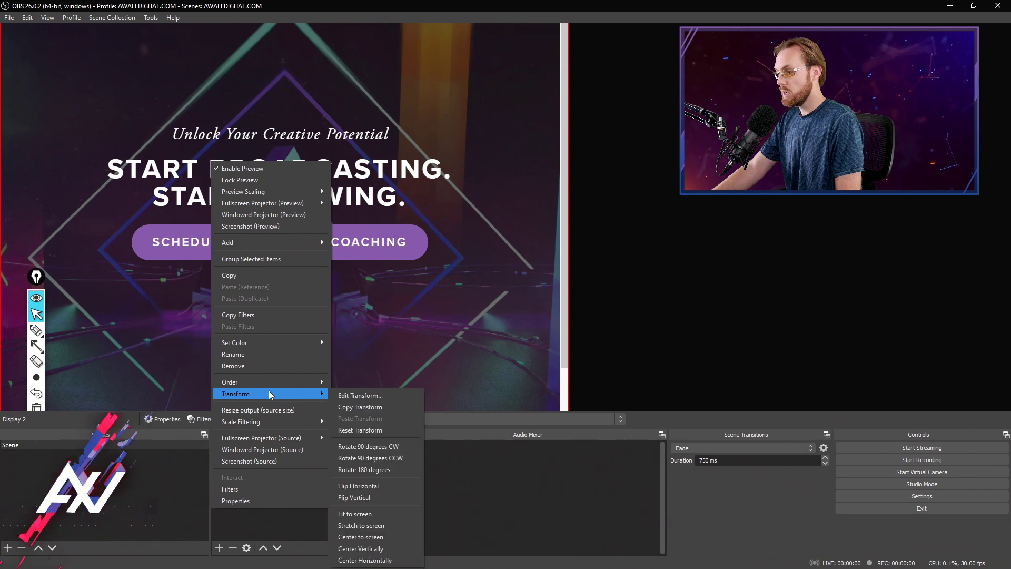
pyautogui.moveTo(386, 514)
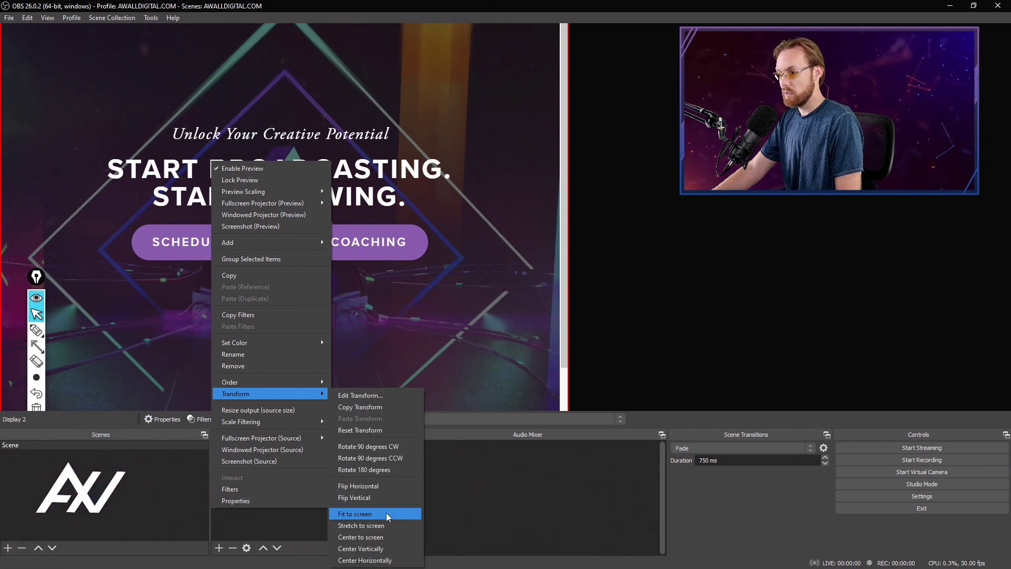
pyautogui.click(355, 513)
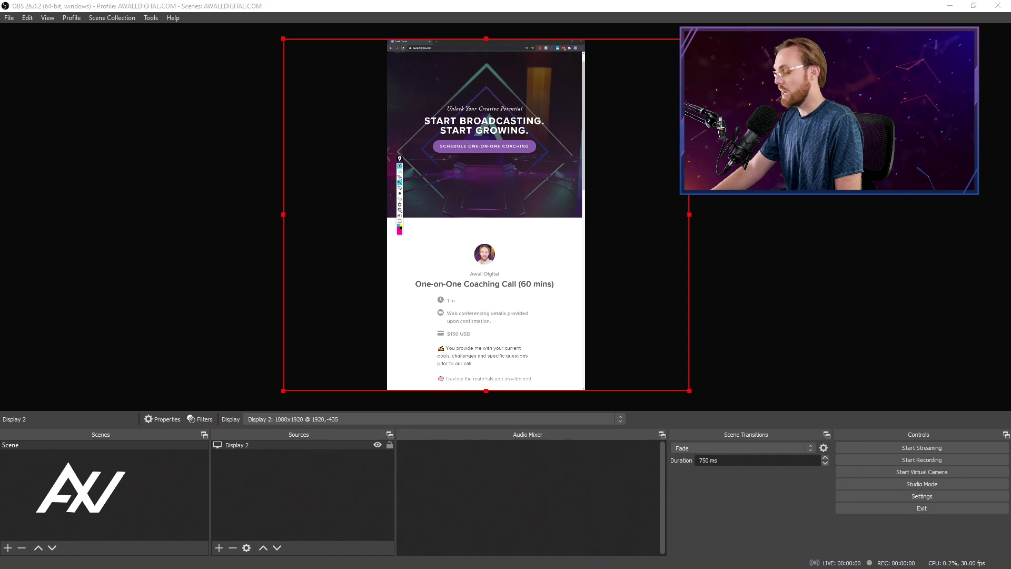
# - Add Display 1 capturing the 1920x1080 monitor with Capture Cursor unchecked
pyautogui.click(220, 548)
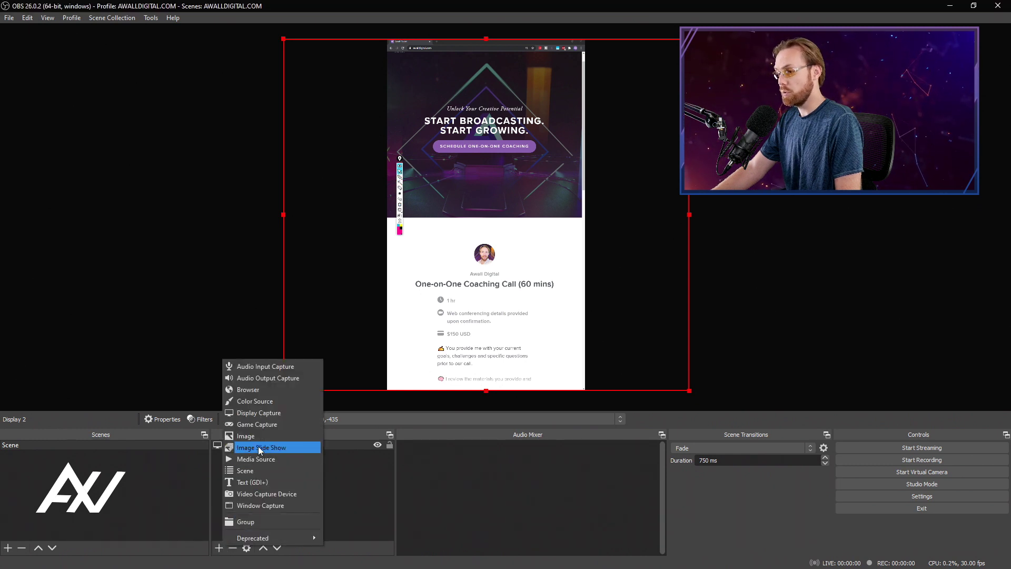
pyautogui.click(258, 412)
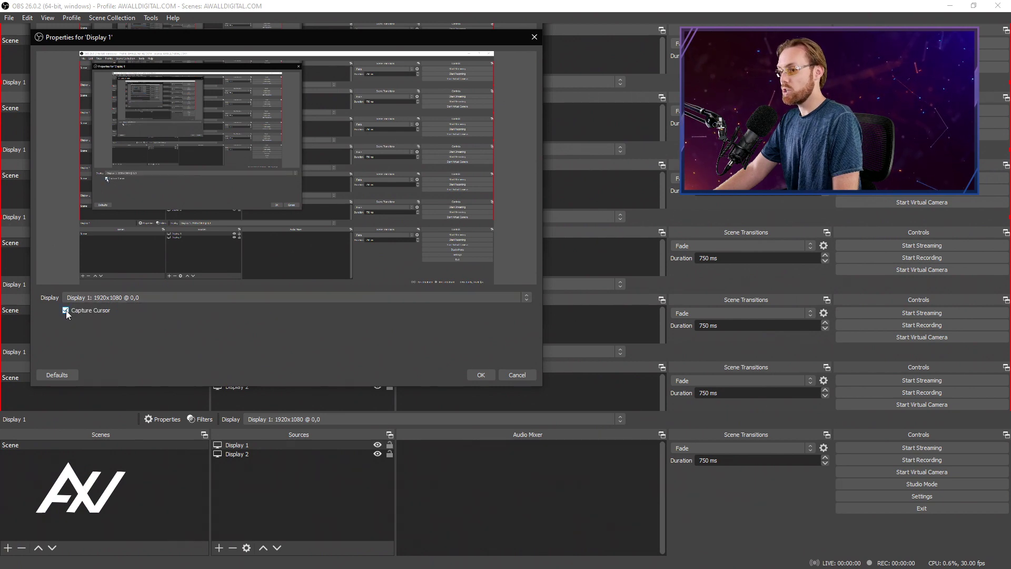
pyautogui.click(65, 310)
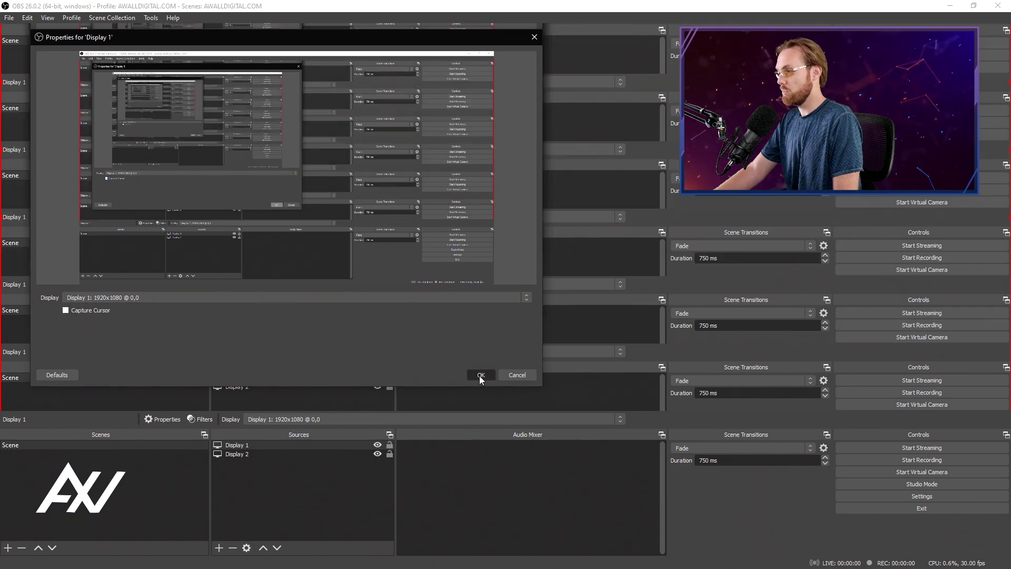
pyautogui.click(481, 375)
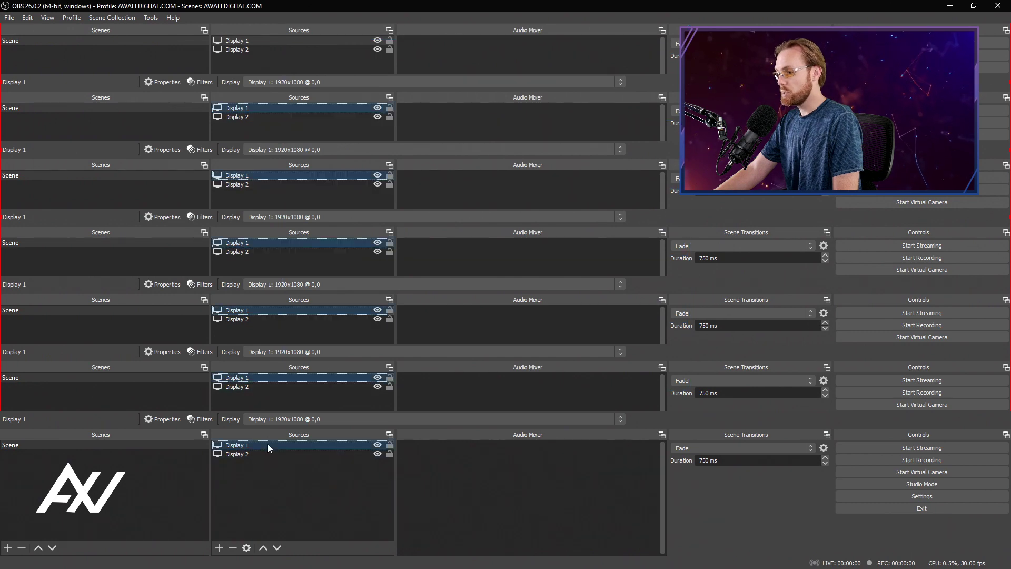
# - Open the right-click options menu for the Display 1 source
pyautogui.rightClick(237, 445)
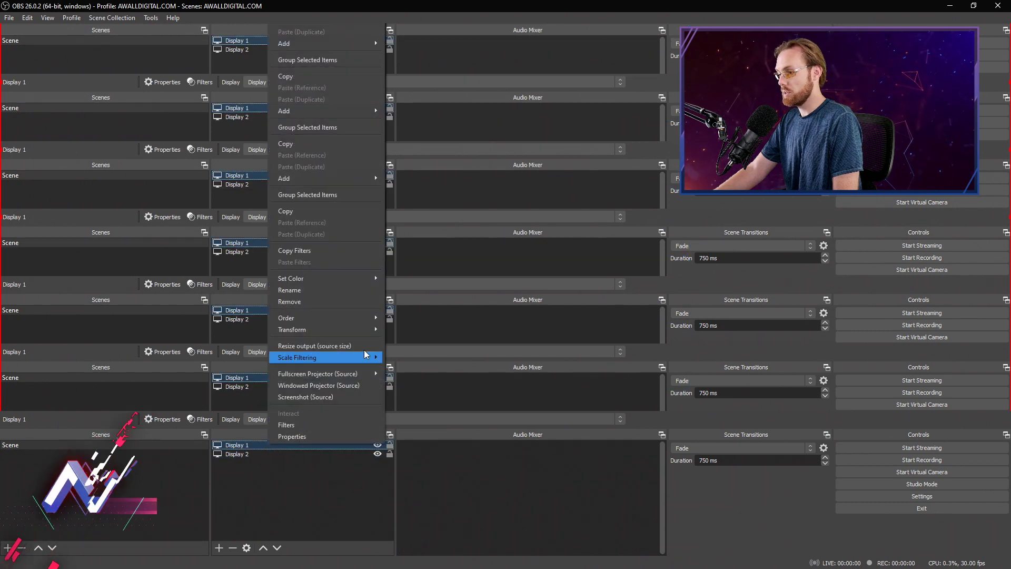
pyautogui.moveTo(312, 329)
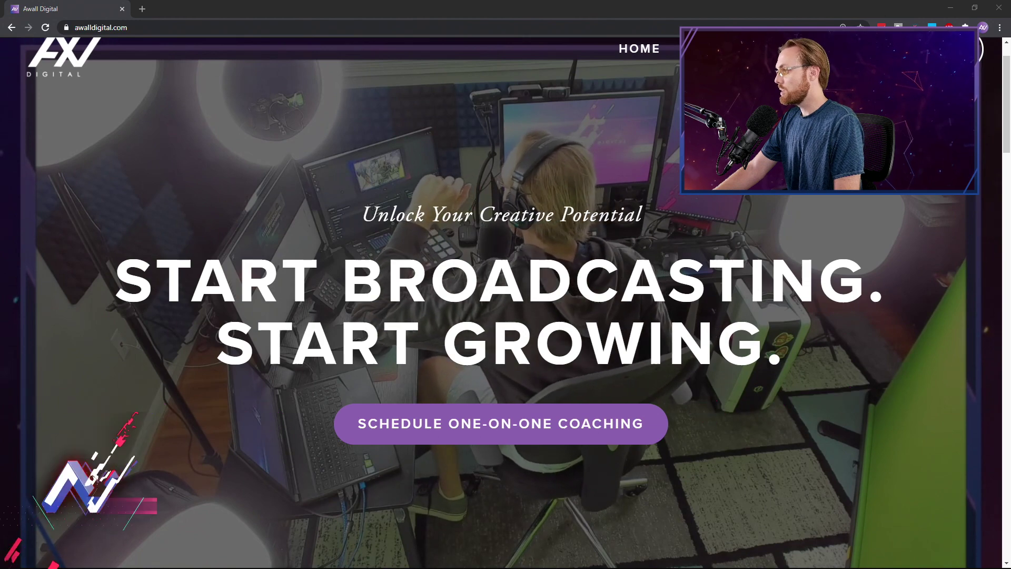
# - Open Schedule One-on-One Coaching on awalldigital.com and scroll the booking form
pyautogui.click(500, 424)
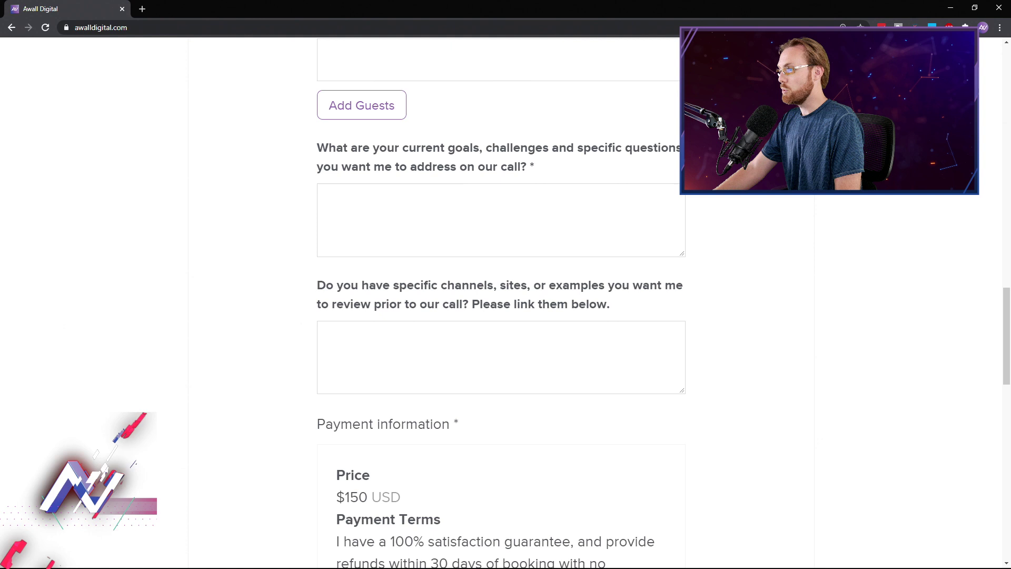
pyautogui.scroll(3)
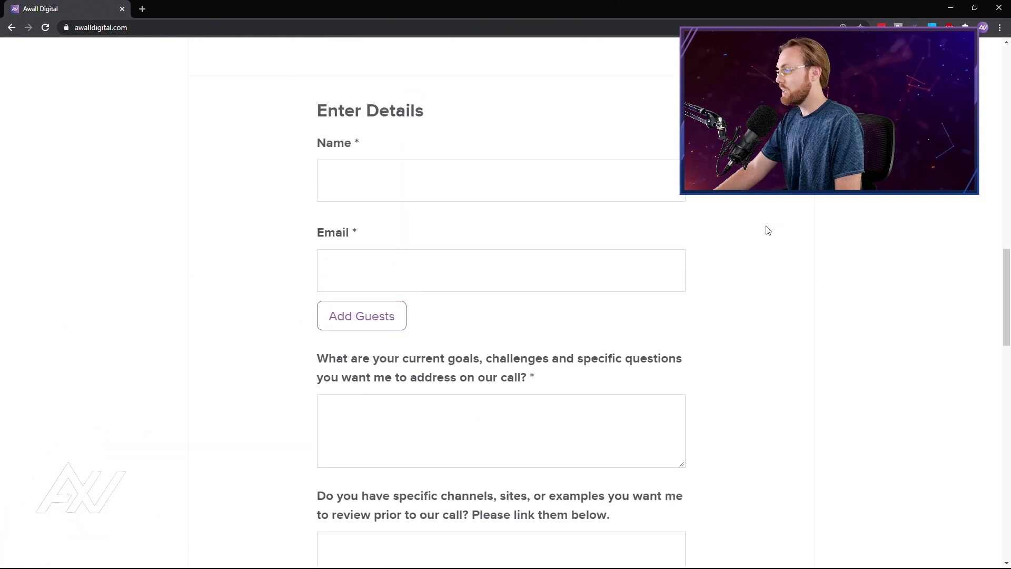